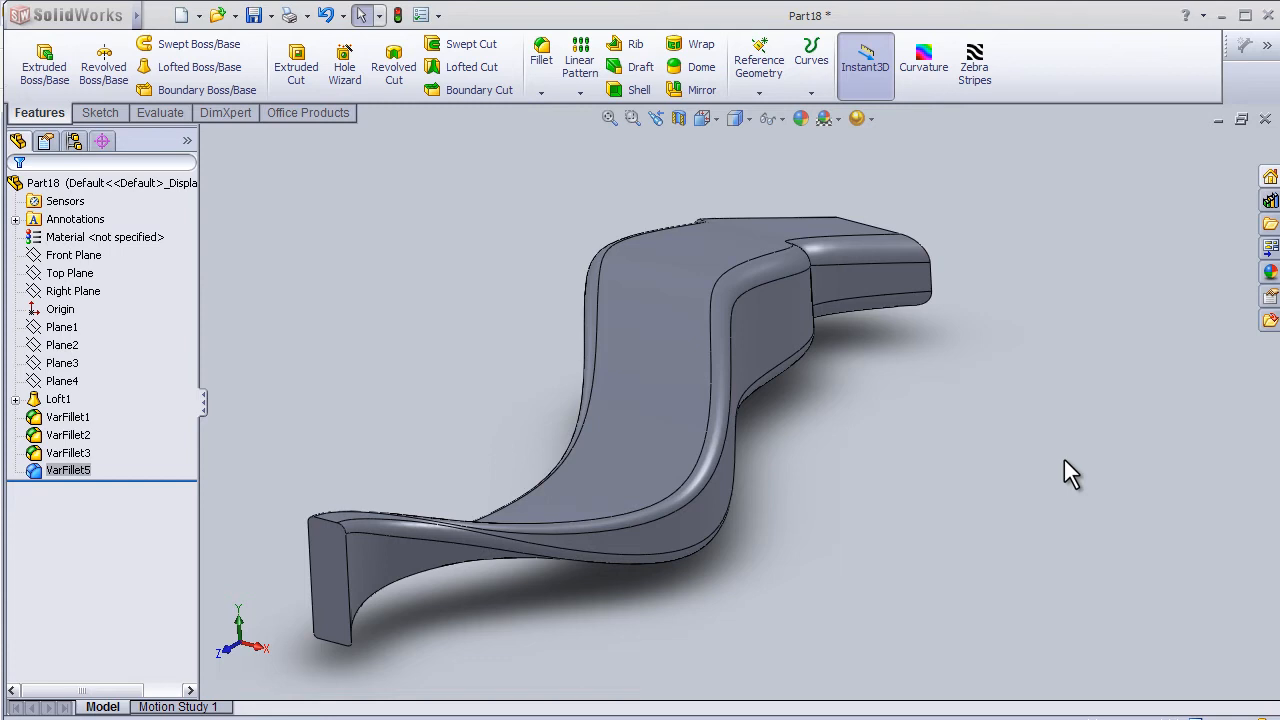
pyautogui.moveTo(690, 388)
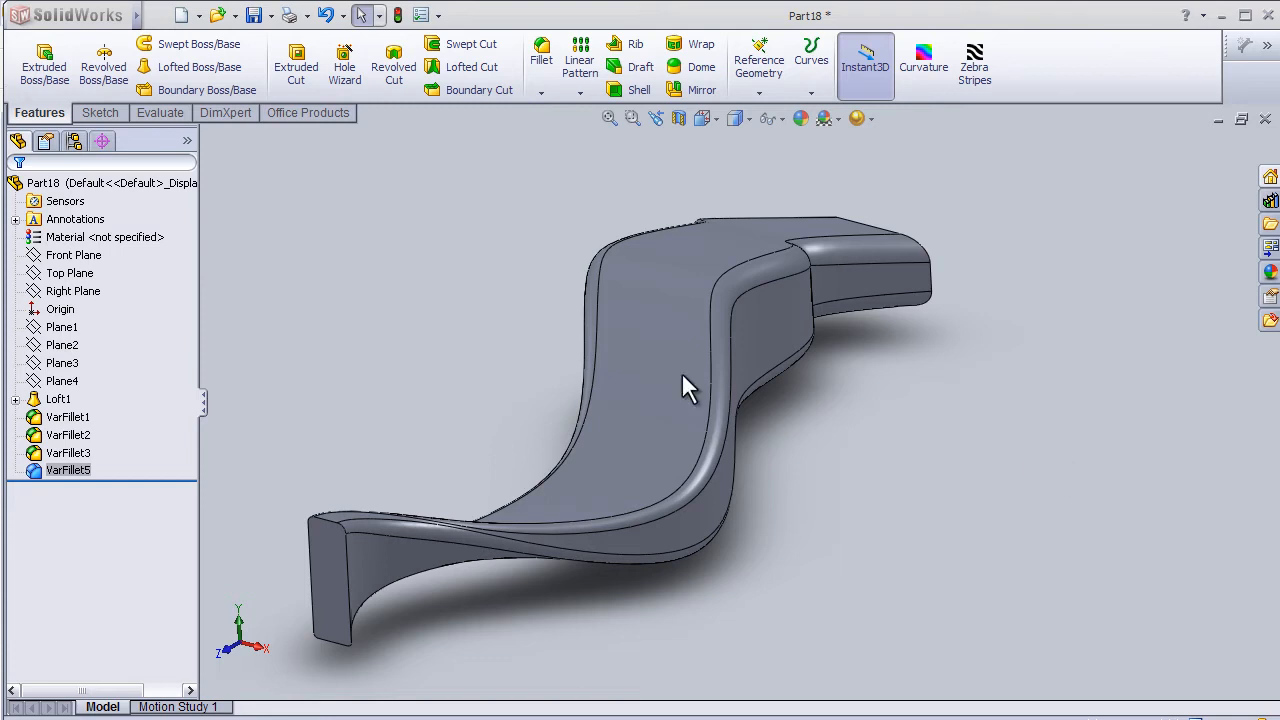
pyautogui.moveTo(470, 350)
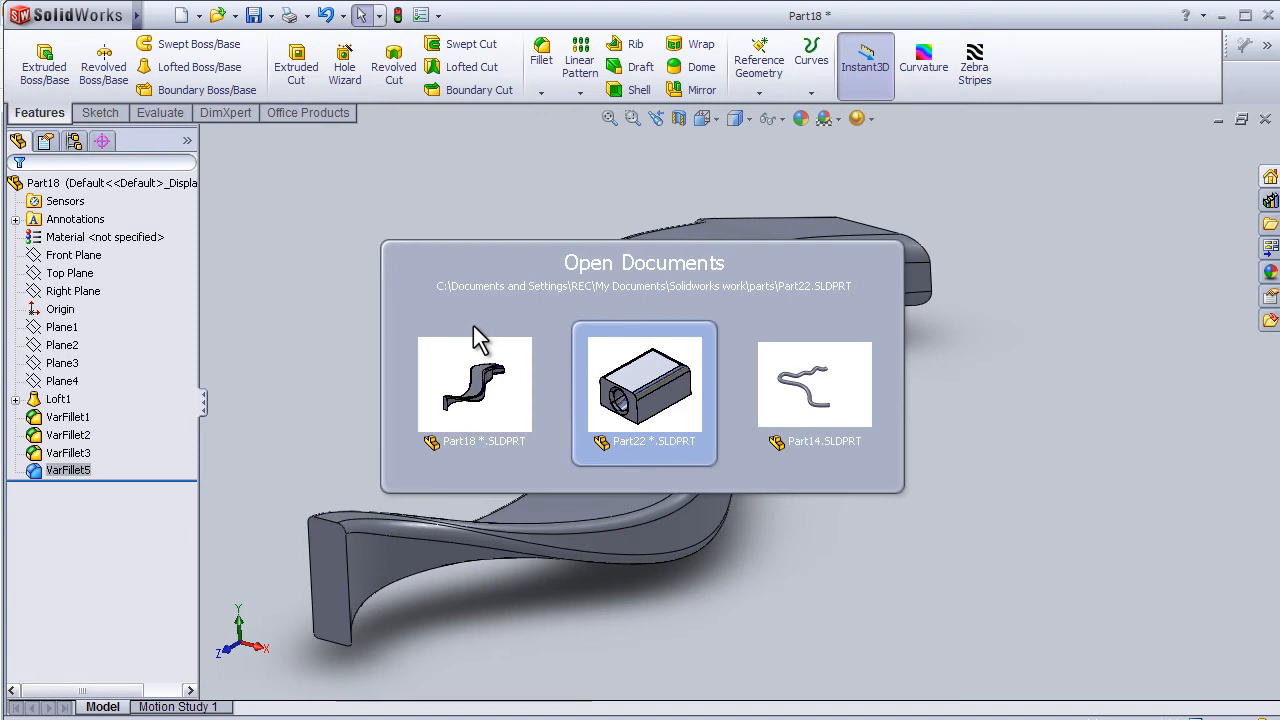
pyautogui.moveTo(656, 396)
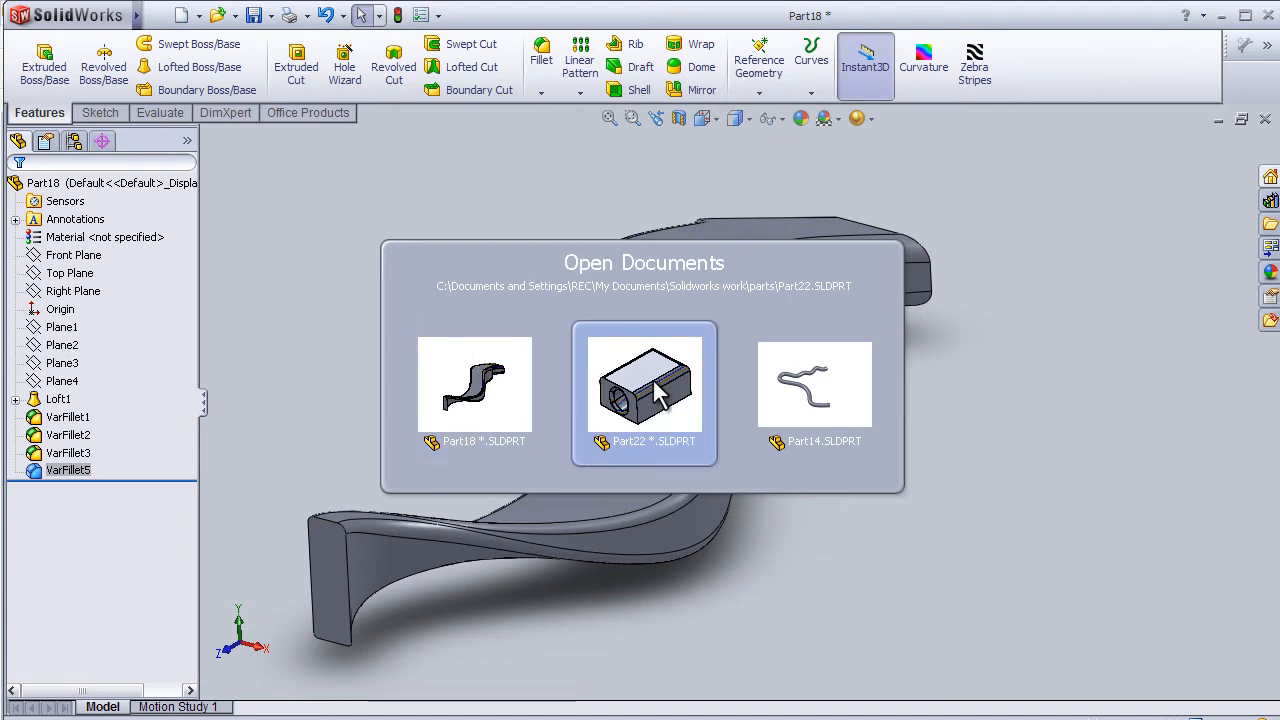
pyautogui.moveTo(690, 400)
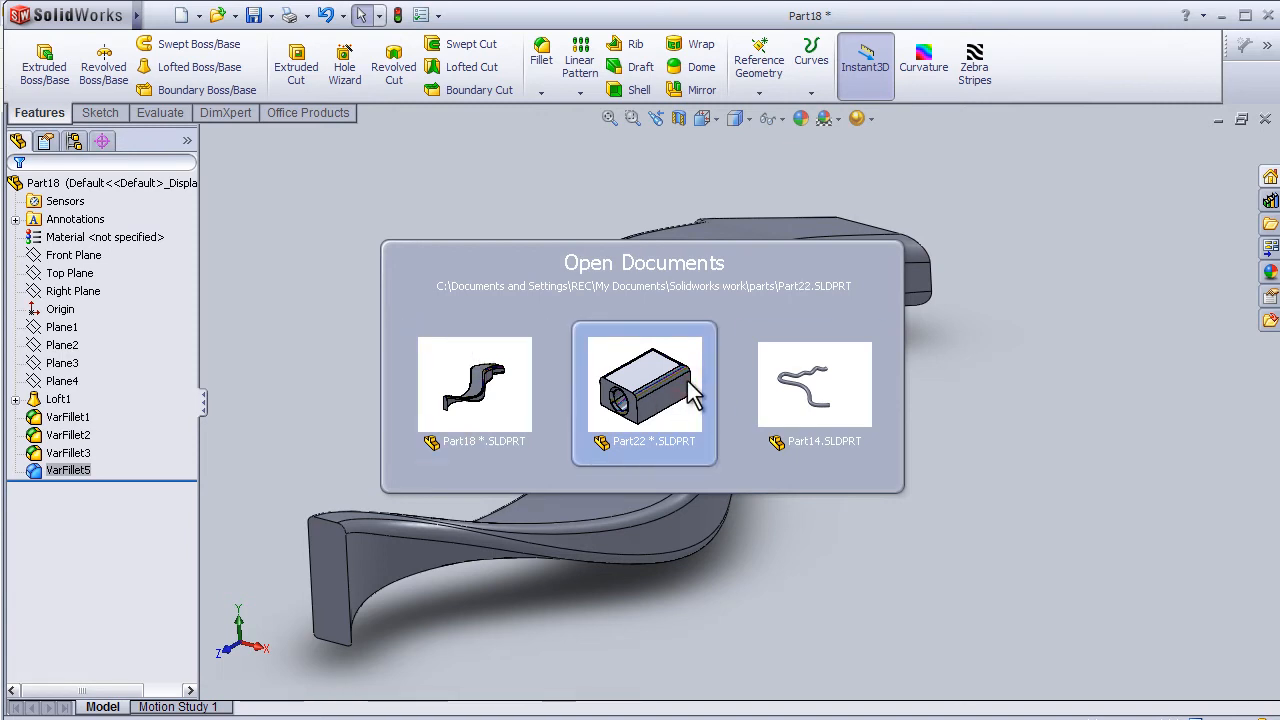
# Make Part22.SLDPRT, the hollowed rectangular tube, the active document
pyautogui.click(644, 384)
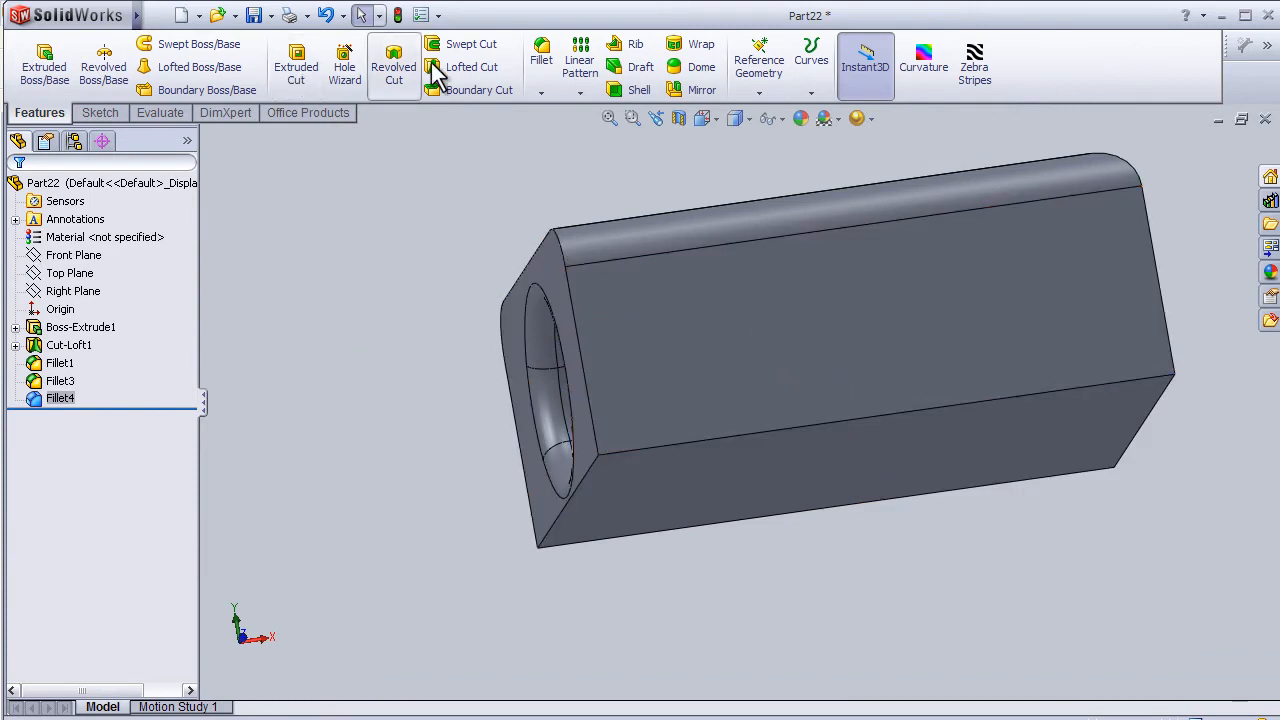
# Begin a Face fillet on the top long face with radius 20.00 mm
pyautogui.click(540, 50)
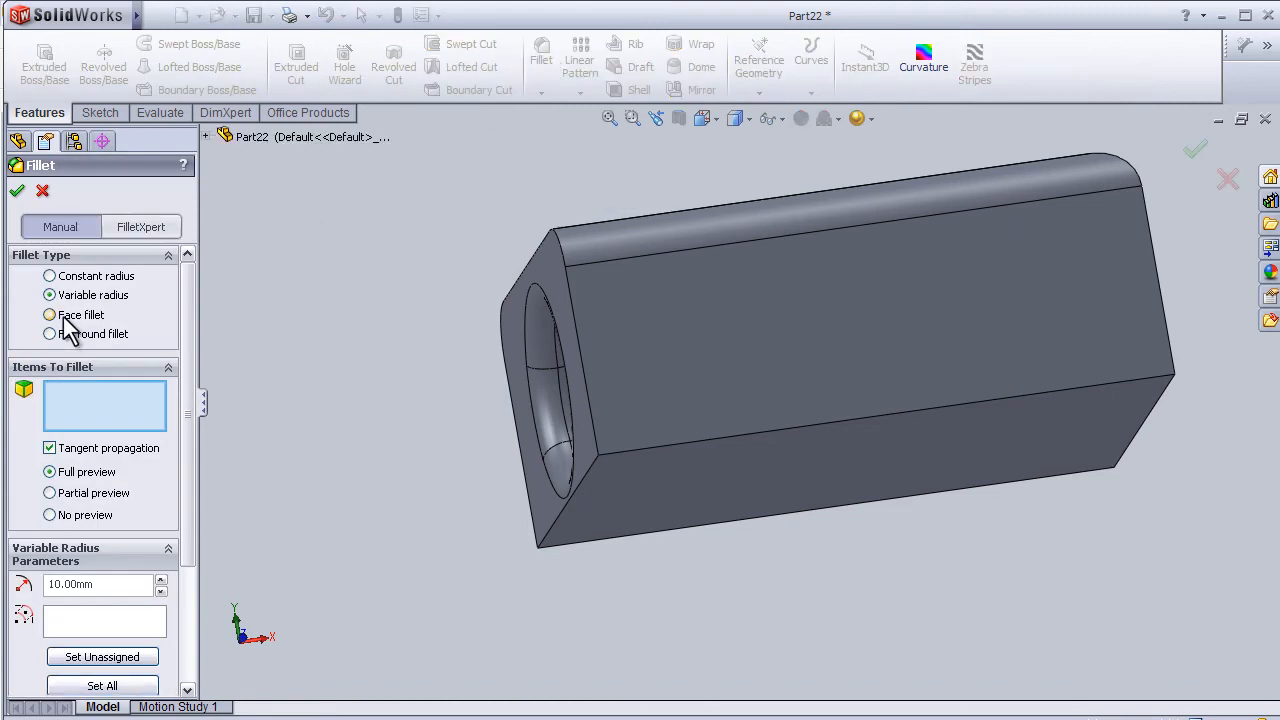
pyautogui.click(48, 314)
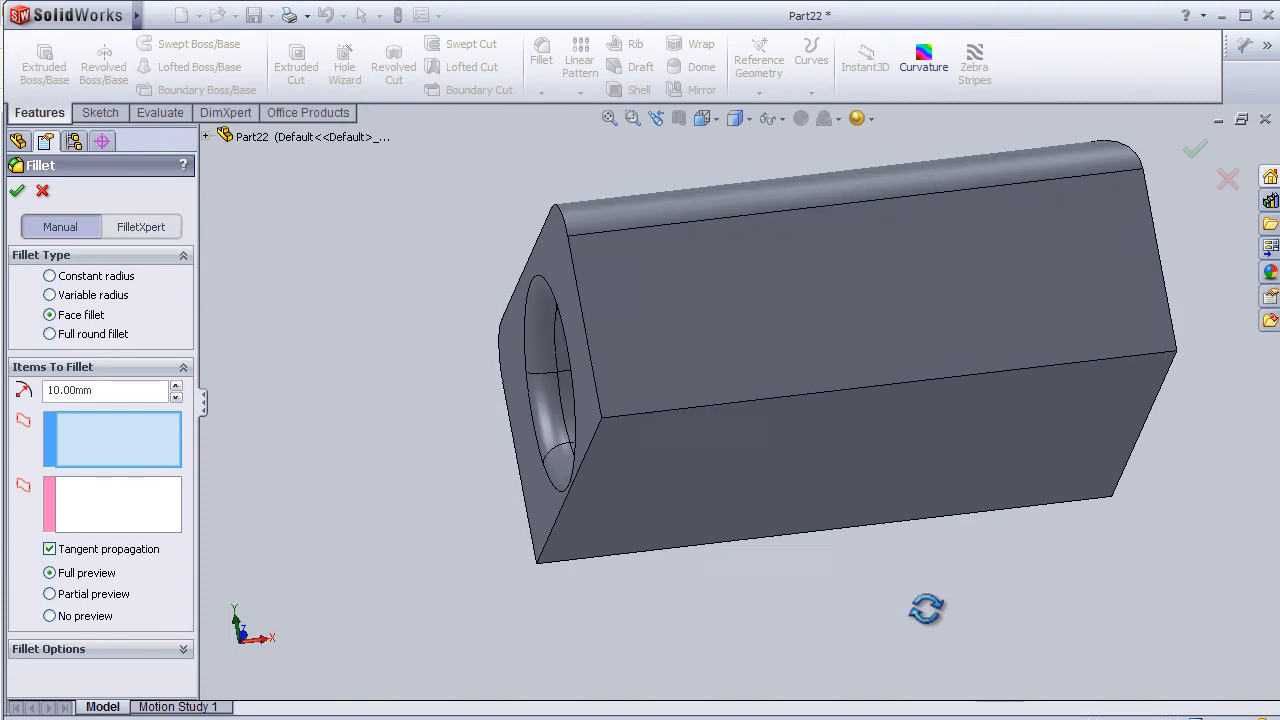
pyautogui.moveTo(820, 410)
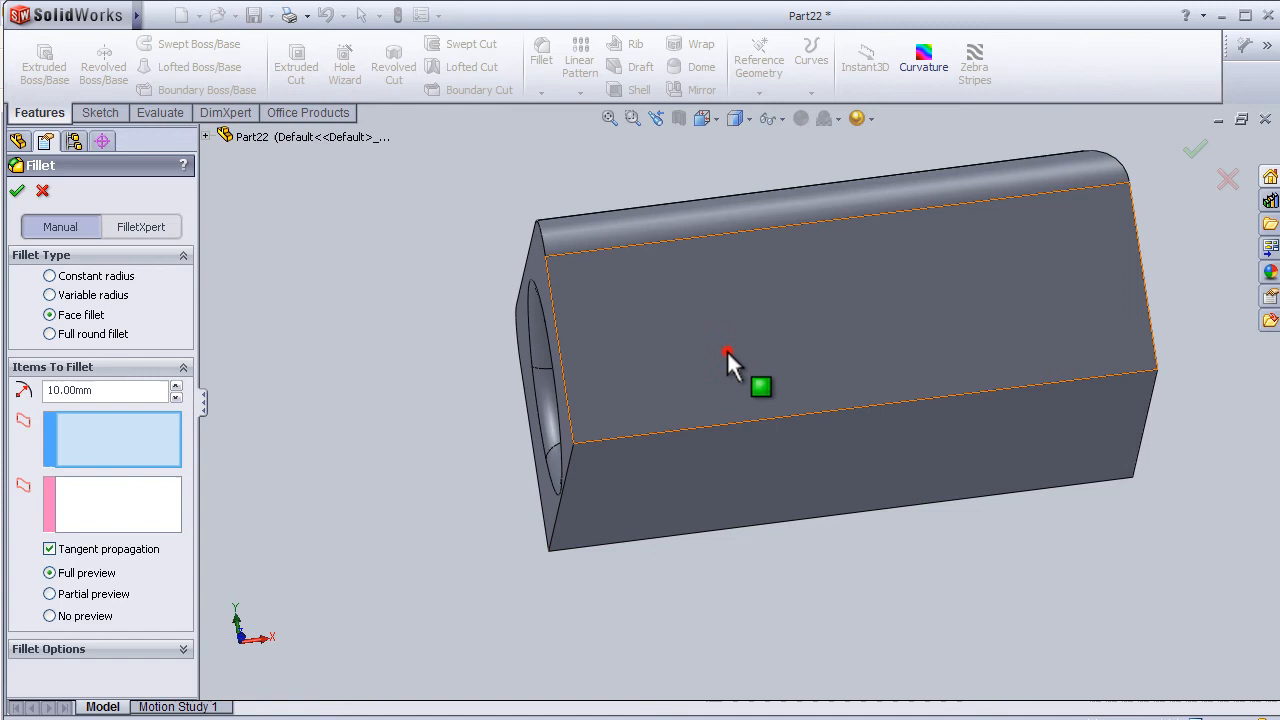
pyautogui.click(728, 360)
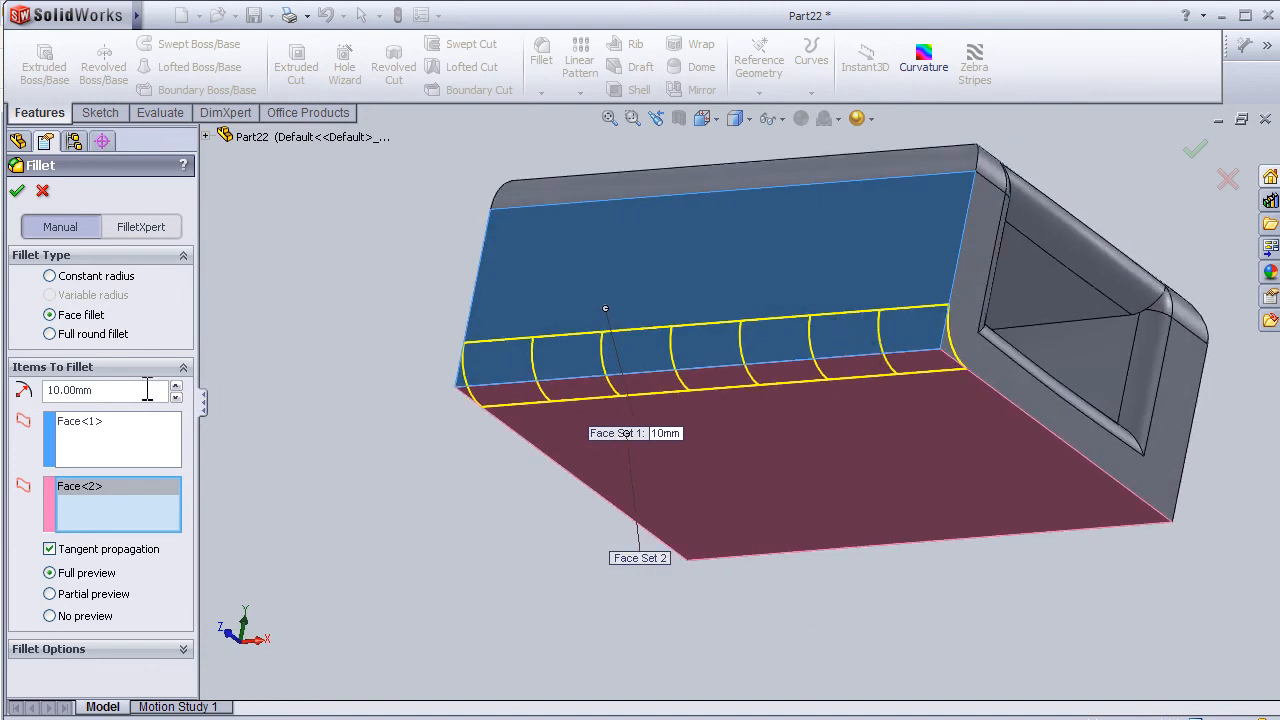
pyautogui.write('20.00mm')
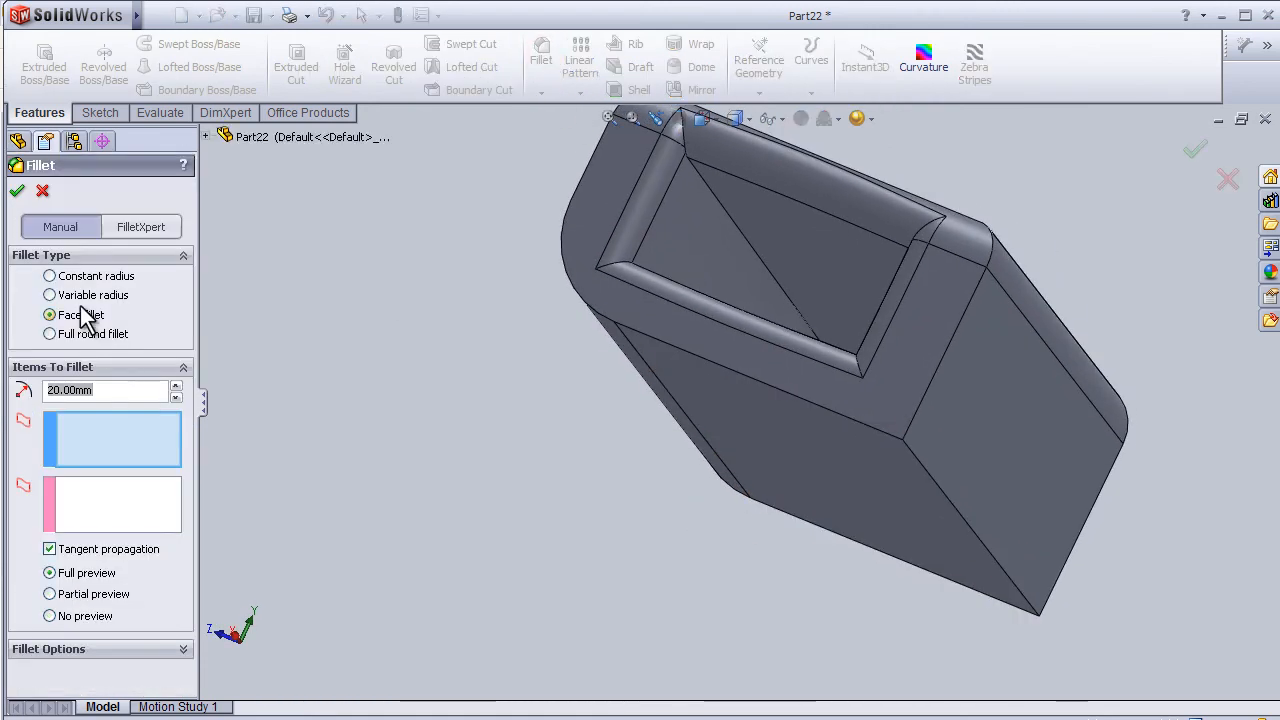
# Select the second face set and apply the 20 mm face fillet as Fillet6
pyautogui.click(790, 460)
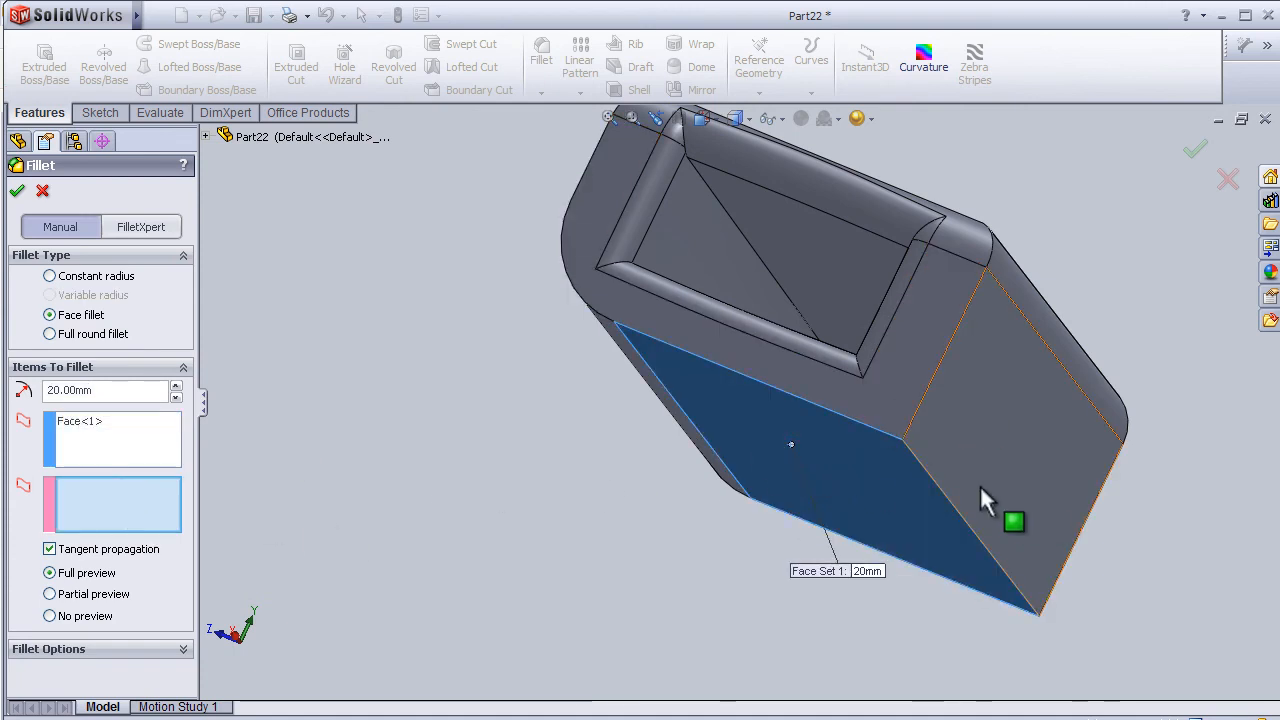
pyautogui.click(1012, 522)
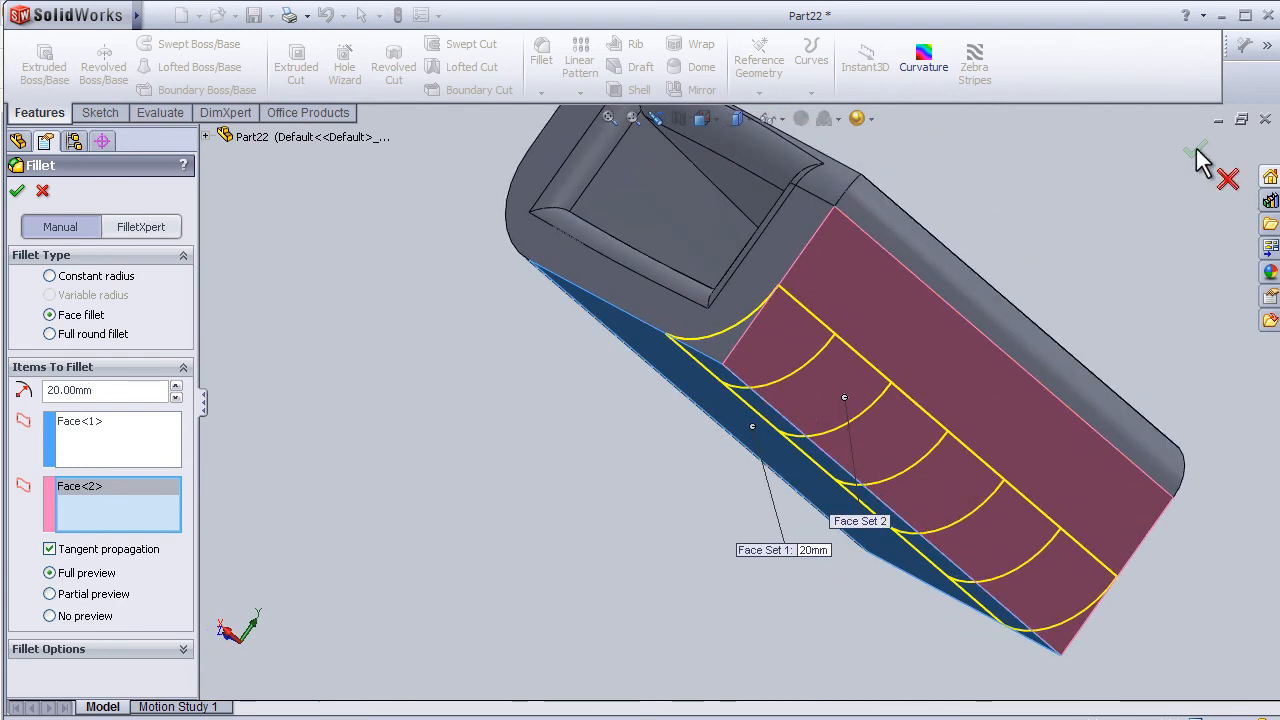
pyautogui.click(16, 190)
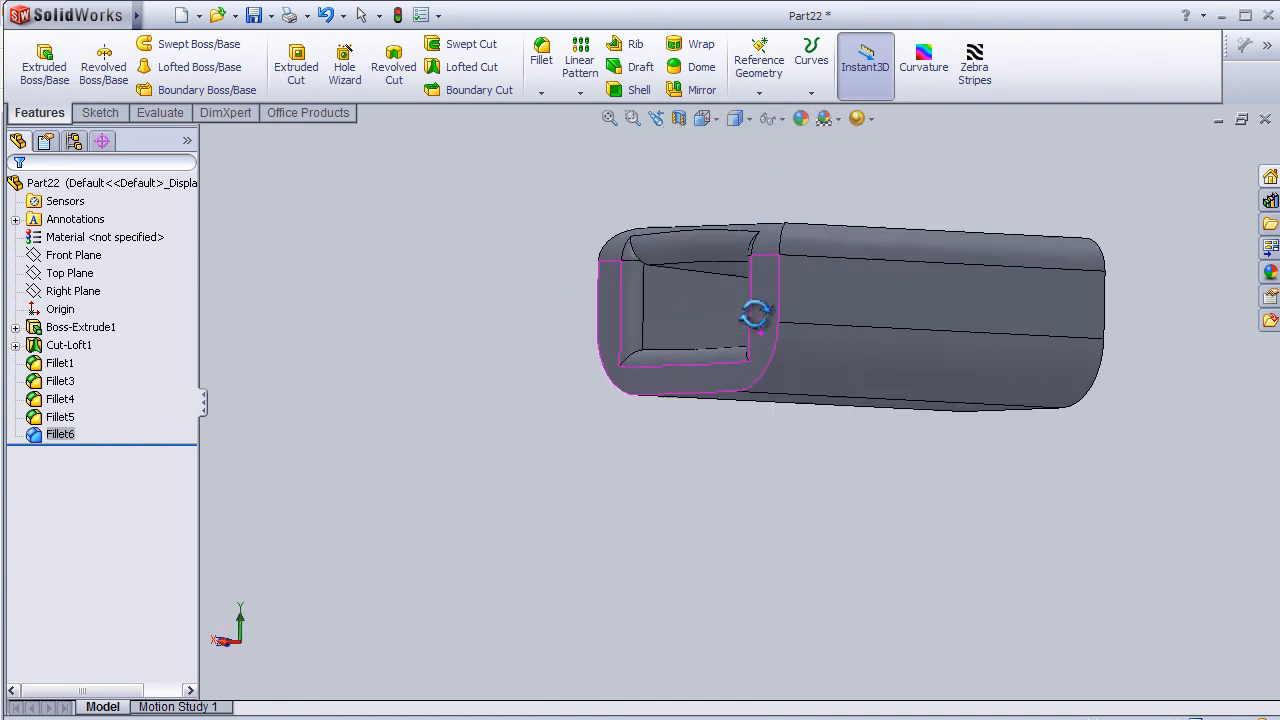
# Inspect the rounded tube and snap the view to *Trimetric orientation
pyautogui.moveTo(756, 316); pyautogui.dragTo(816, 364)
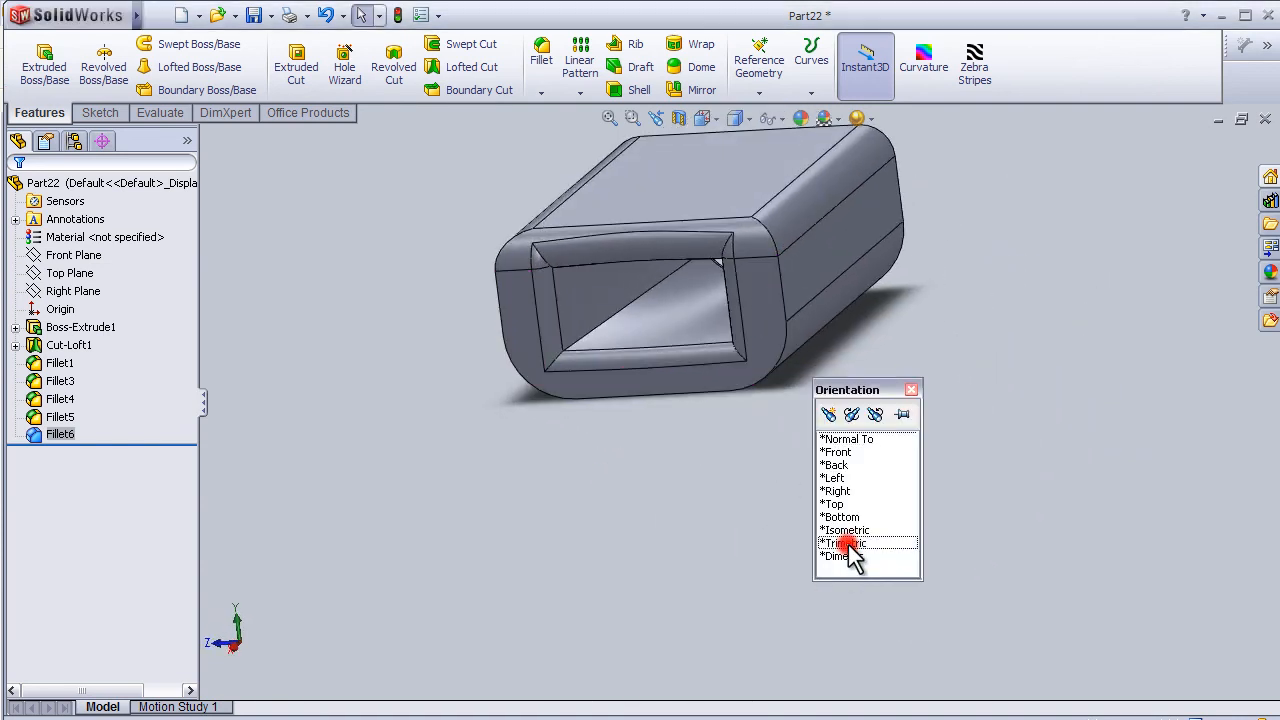
pyautogui.click(844, 544)
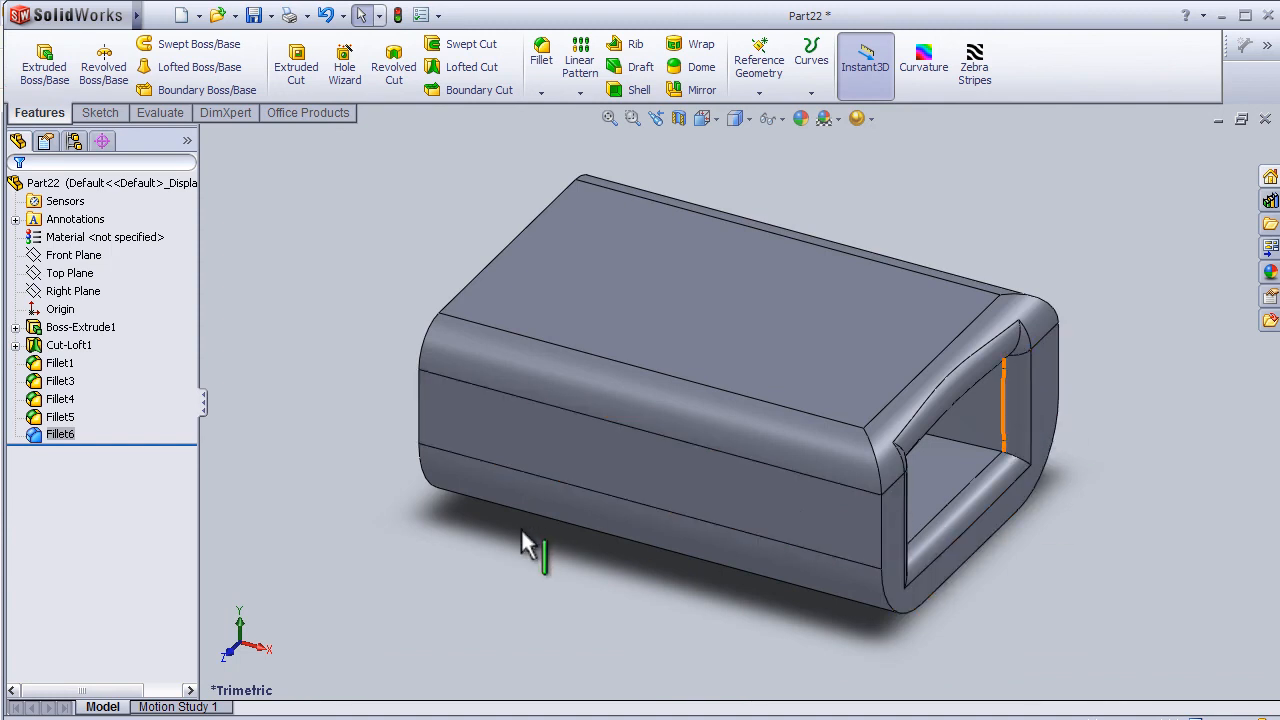